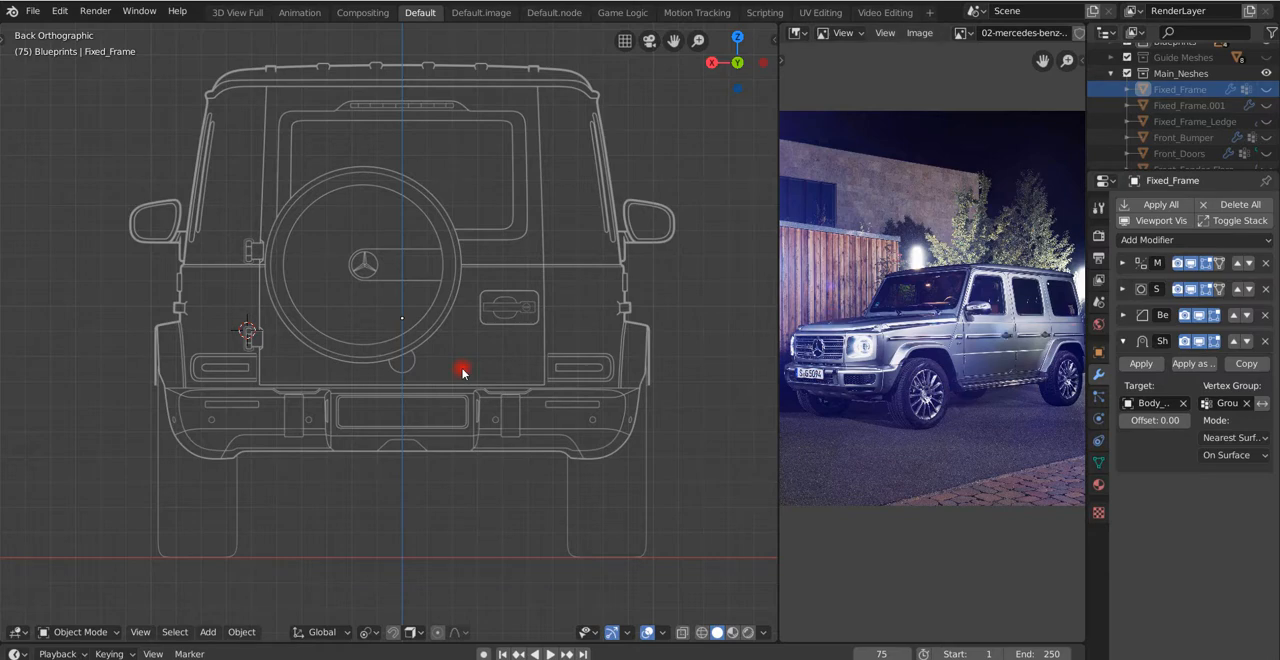
mouse_move(462, 373)
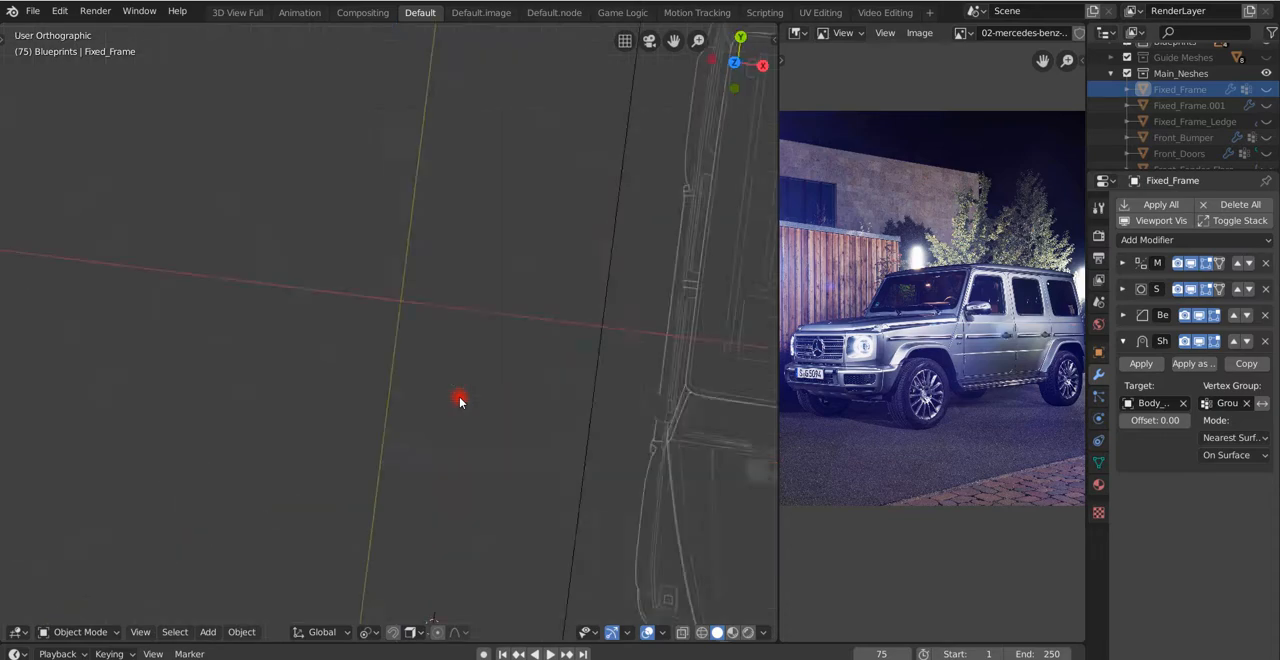
- Switch to Top Orthographic to look straight down on the blueprints
key("7")
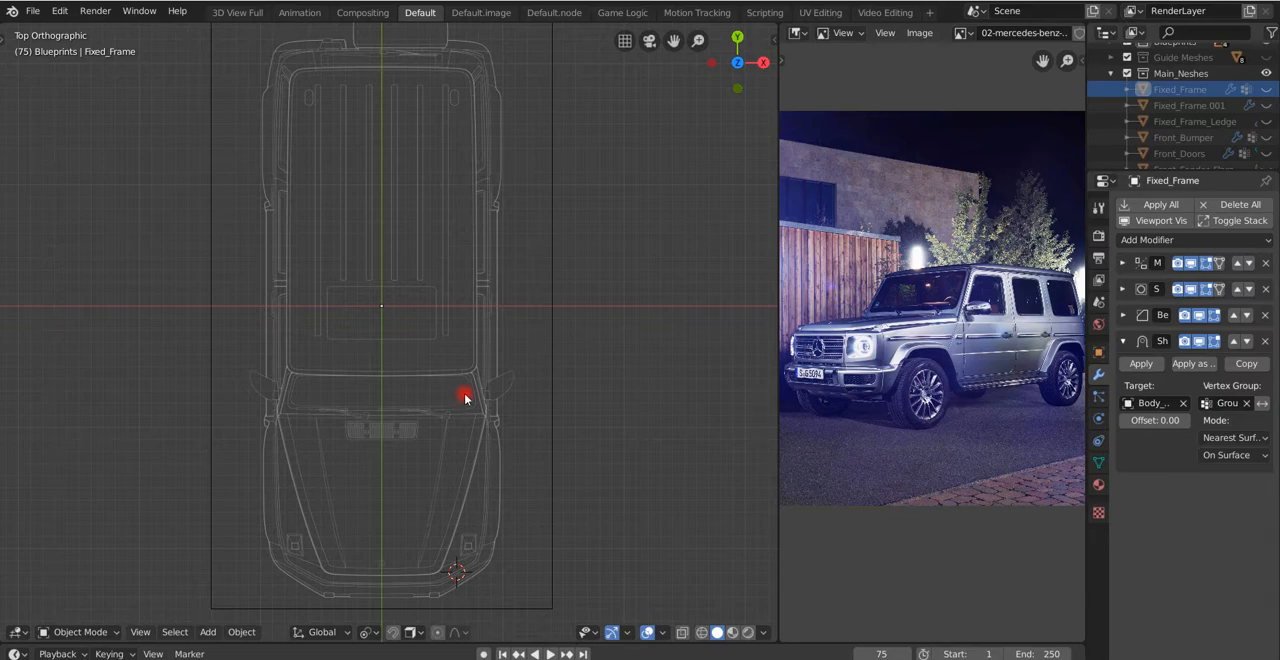
mouse_move(615, 387)
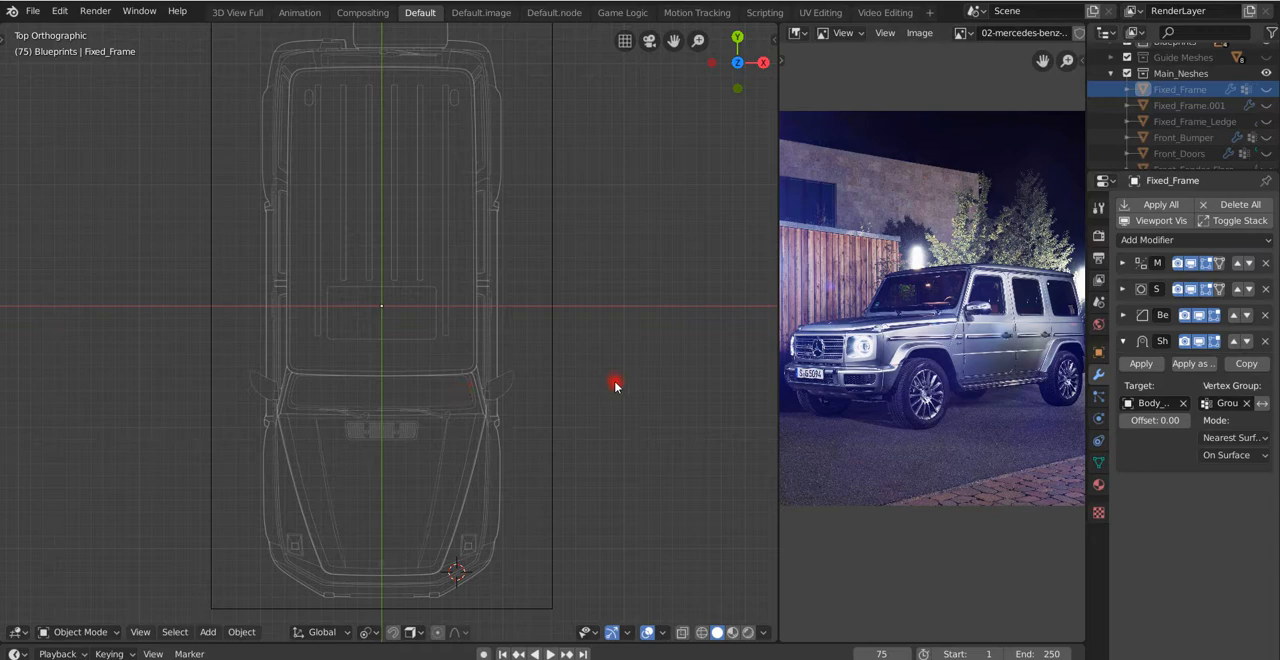
mouse_move(547, 317)
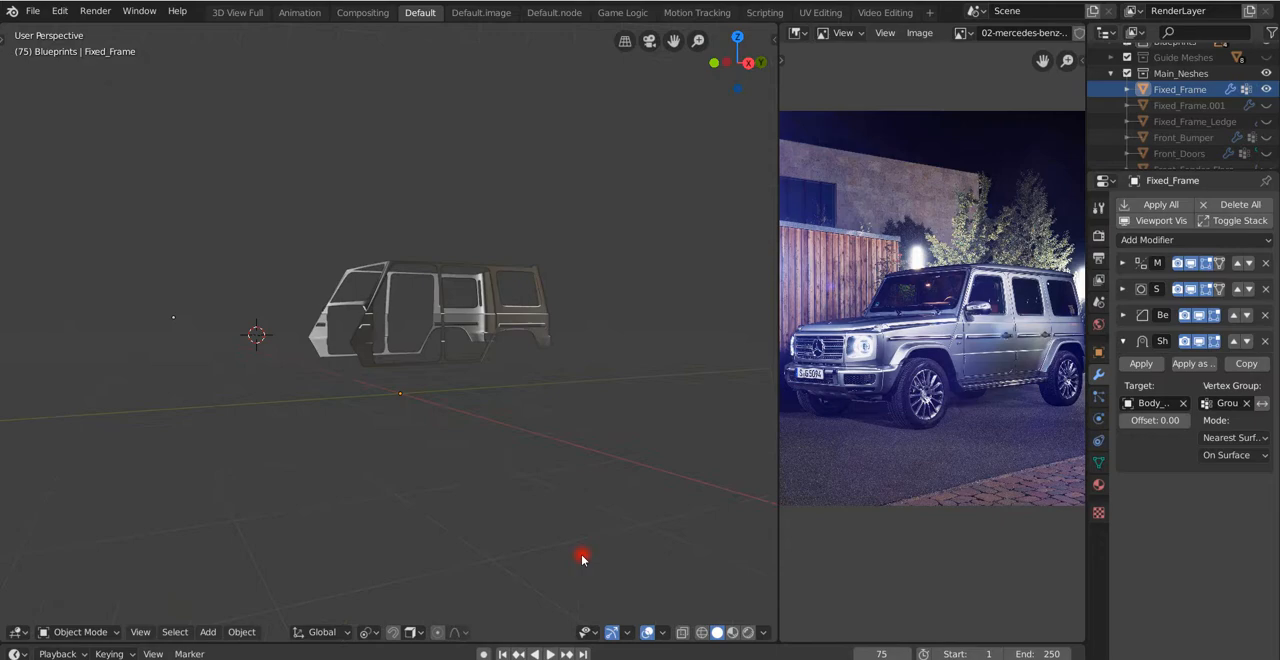
- Orbit into perspective and close in on the side of the Fixed_Frame body shell
left_click_drag(583, 557, 460, 590)
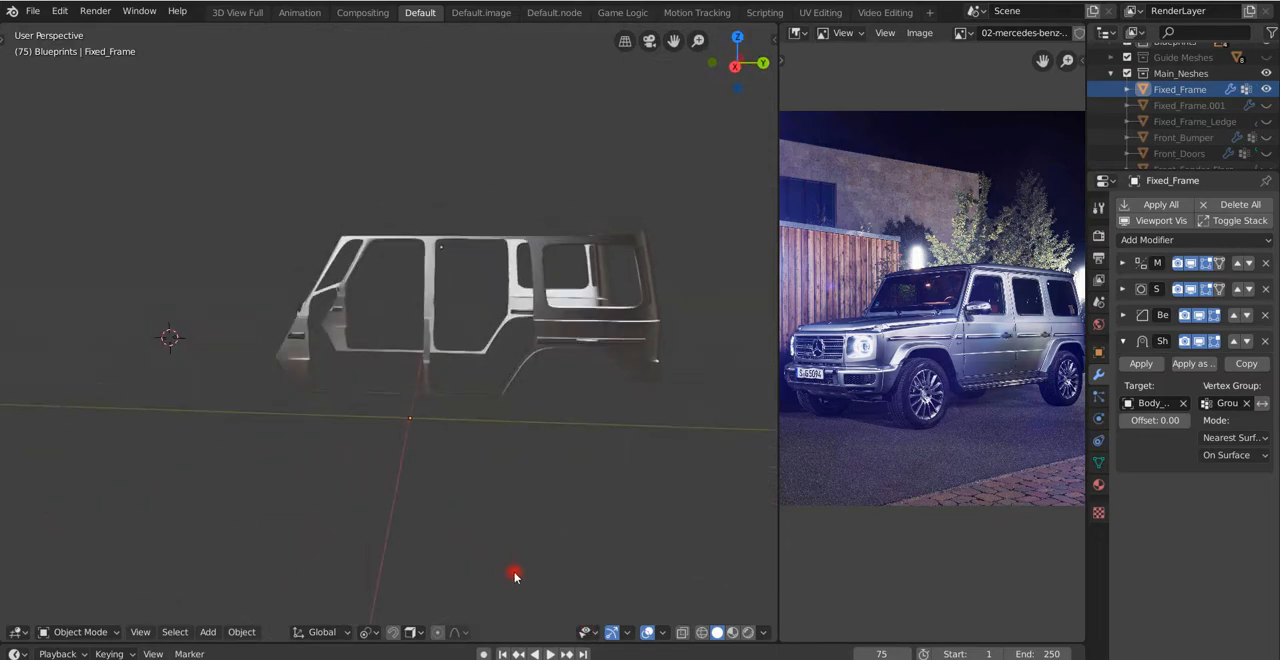
left_click_drag(515, 575, 471, 558)
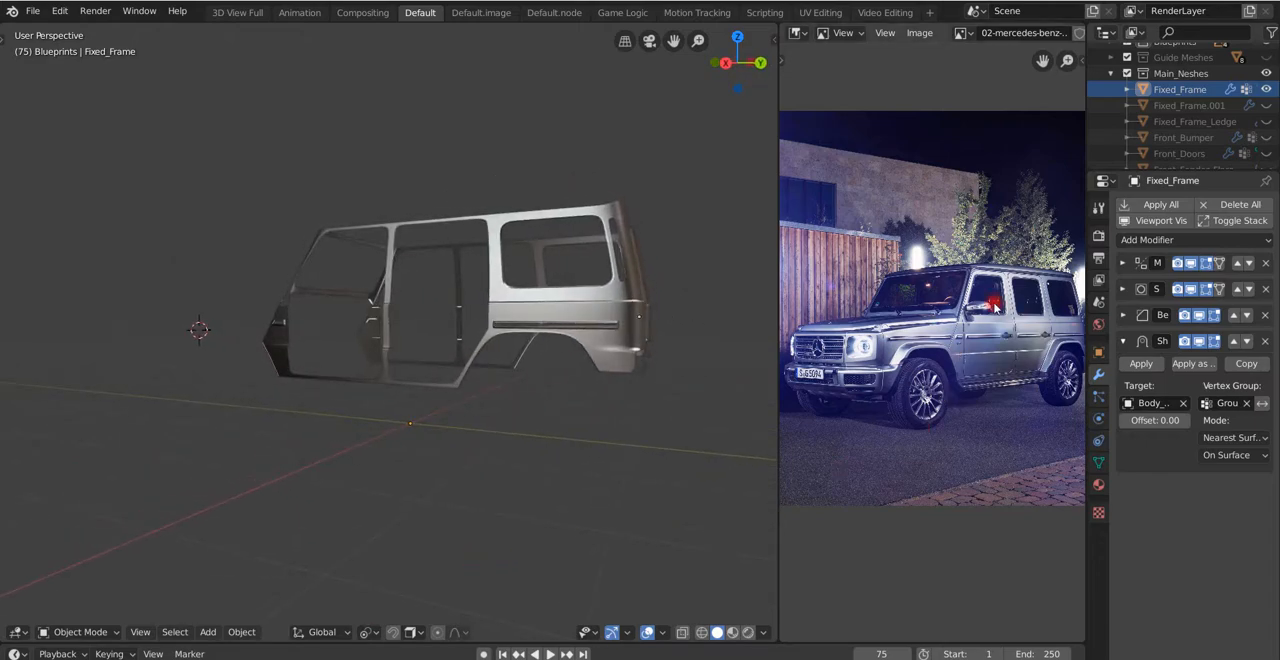
mouse_move(990, 343)
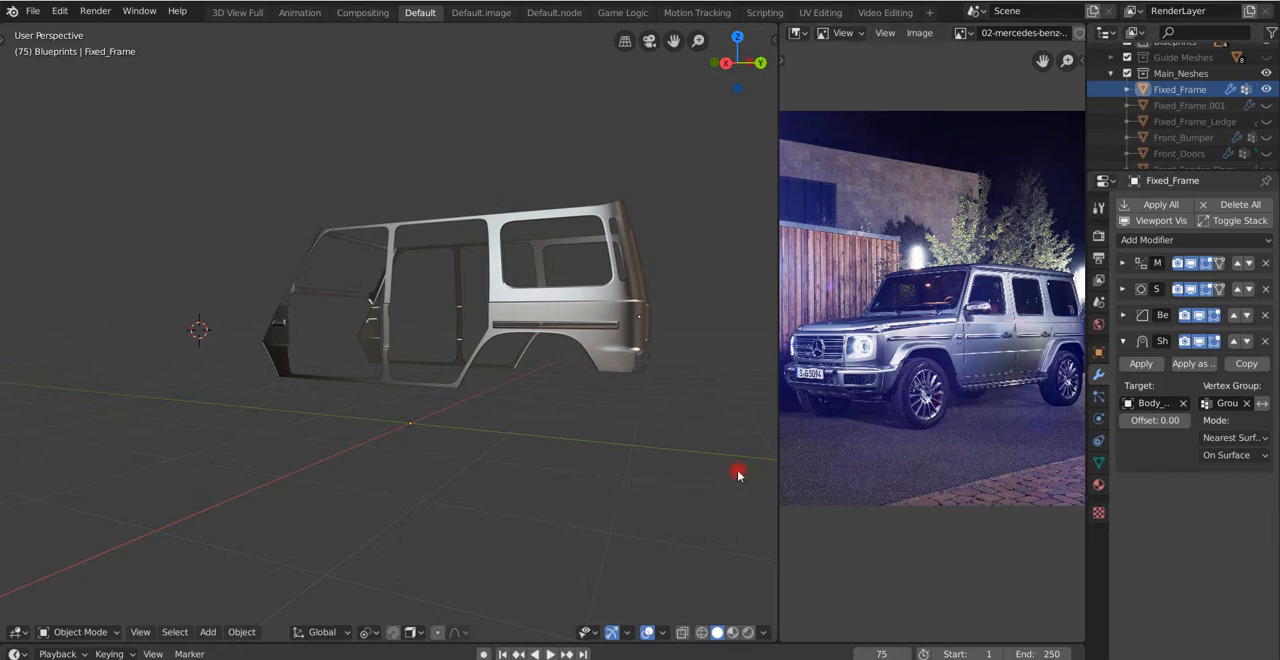
left_click_drag(738, 472, 658, 500)
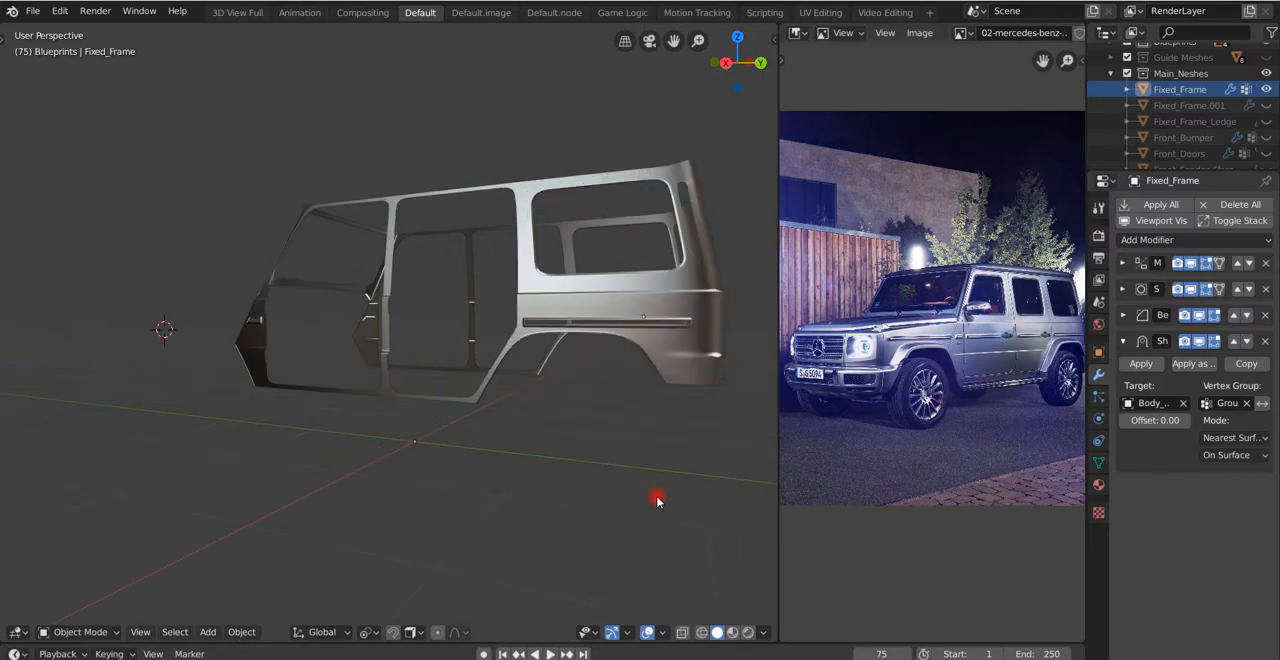
left_click_drag(657, 501, 635, 489)
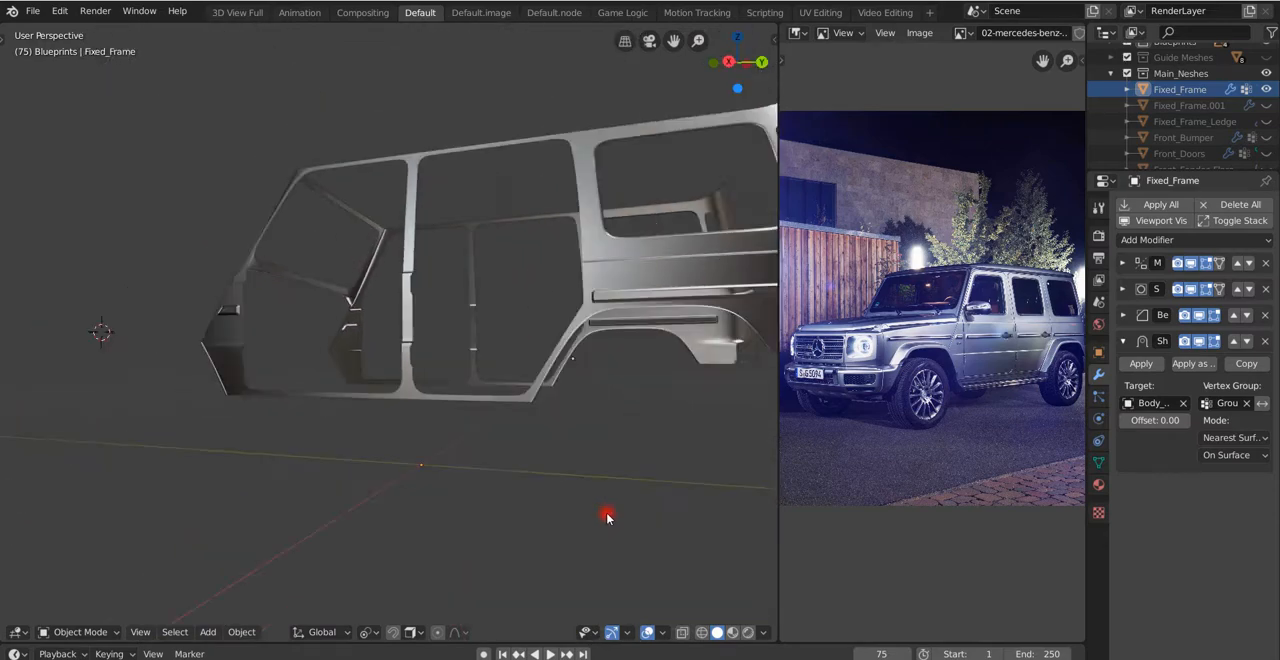
left_click_drag(607, 518, 616, 540)
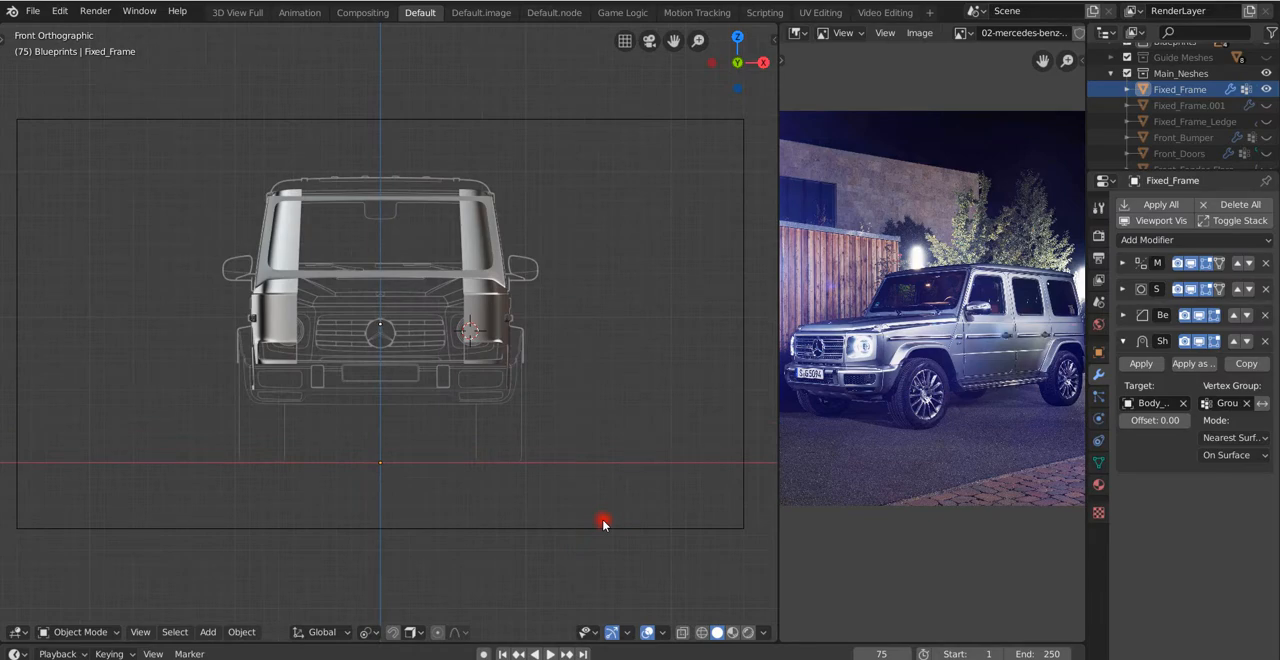
- View the frame over the blueprints from above, then orbit out into perspective
key("KP_3")
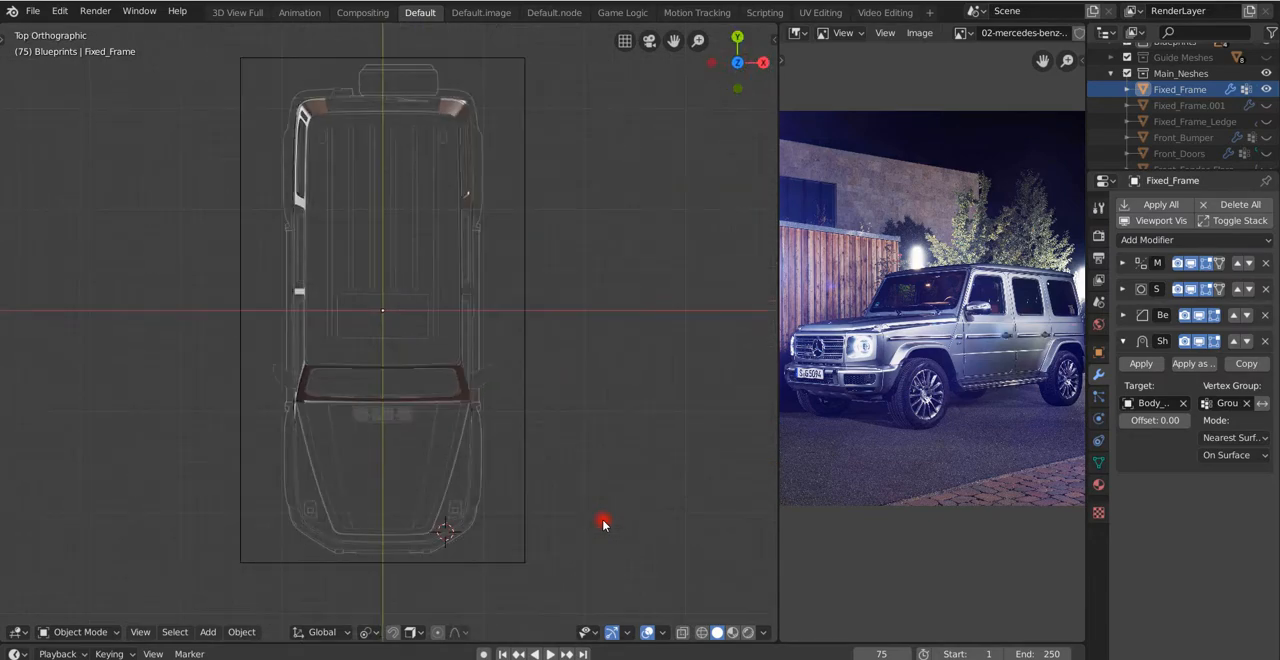
left_click_drag(603, 525, 725, 440)
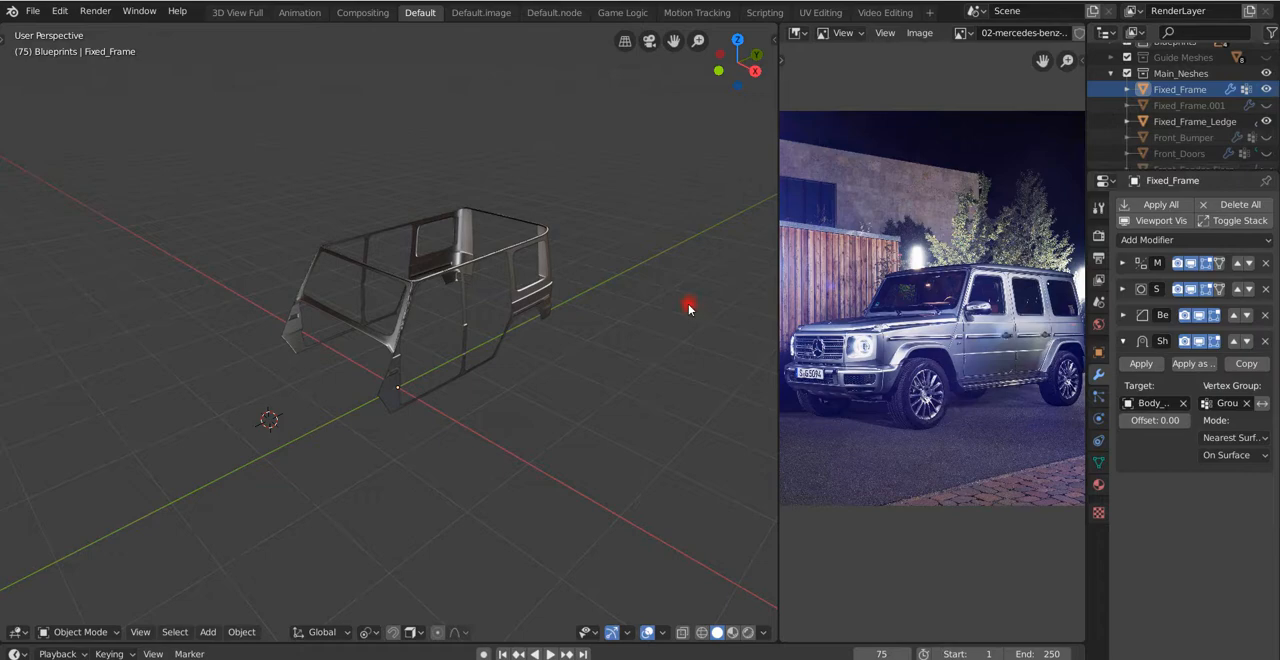
- Move in close on the bare frame cage and its roof ledge from above
left_click_drag(688, 305, 556, 212)
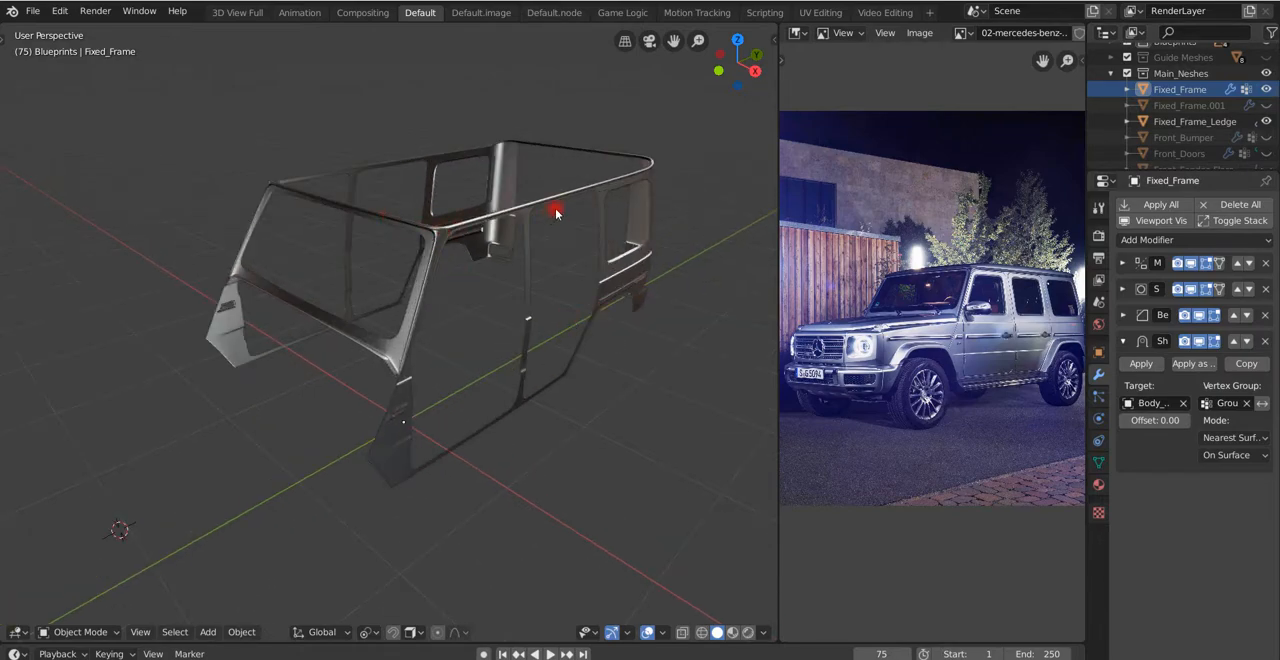
mouse_move(335, 213)
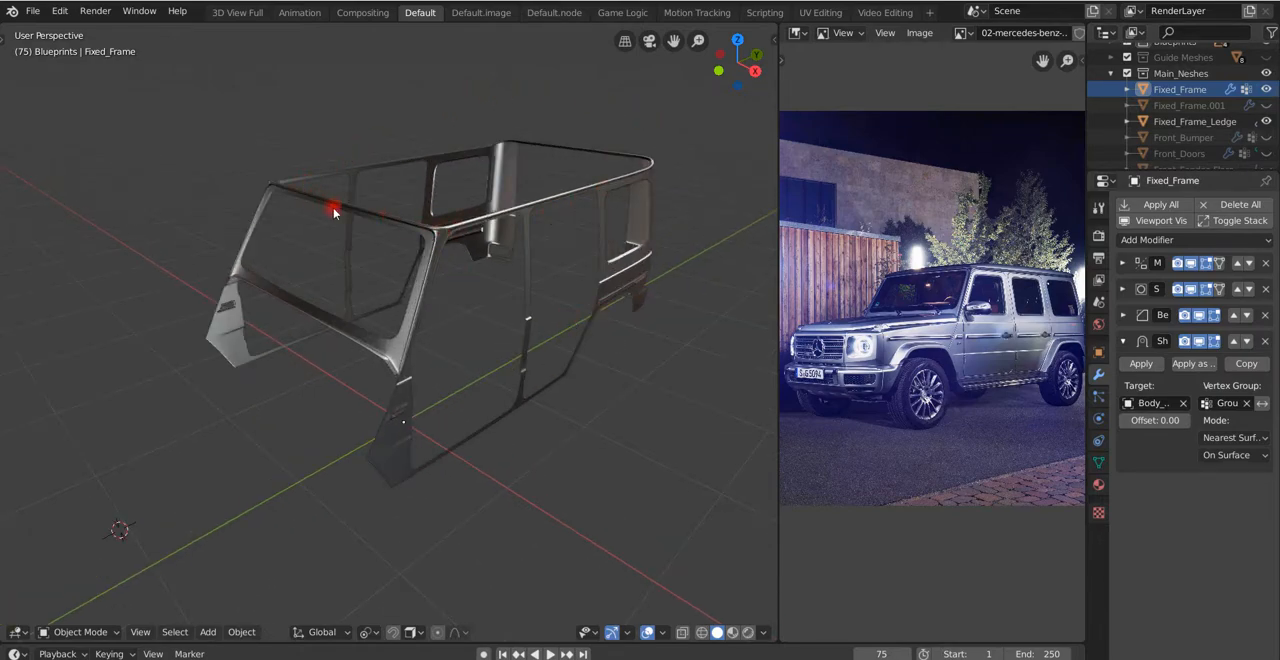
mouse_move(480, 233)
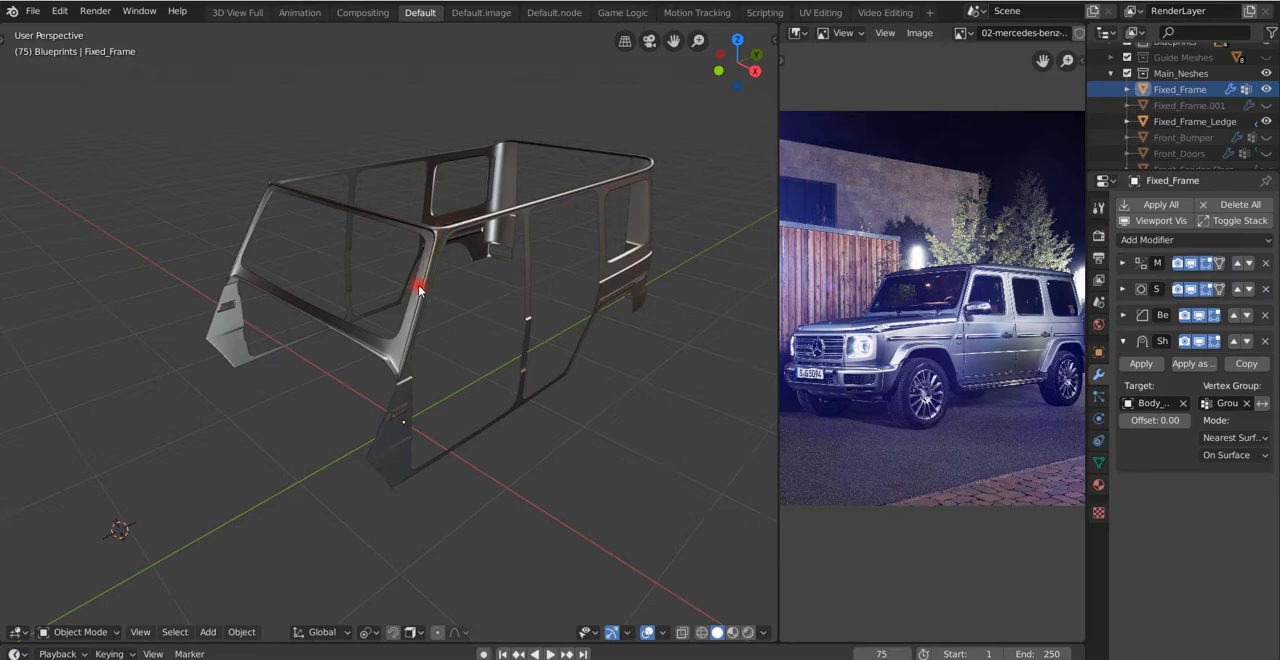
mouse_move(450, 238)
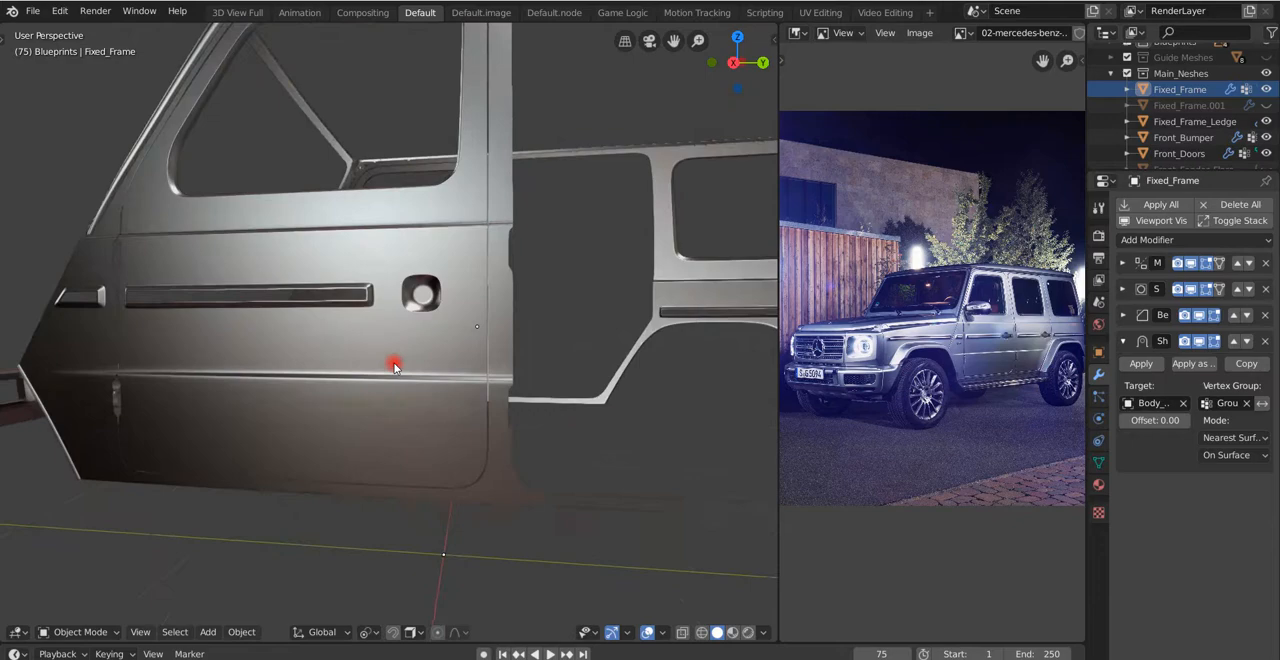
- Pull back around the front door, scroll the Outliner to the front parts, and orbit the shell's front
left_click_drag(400, 360, 435, 347)
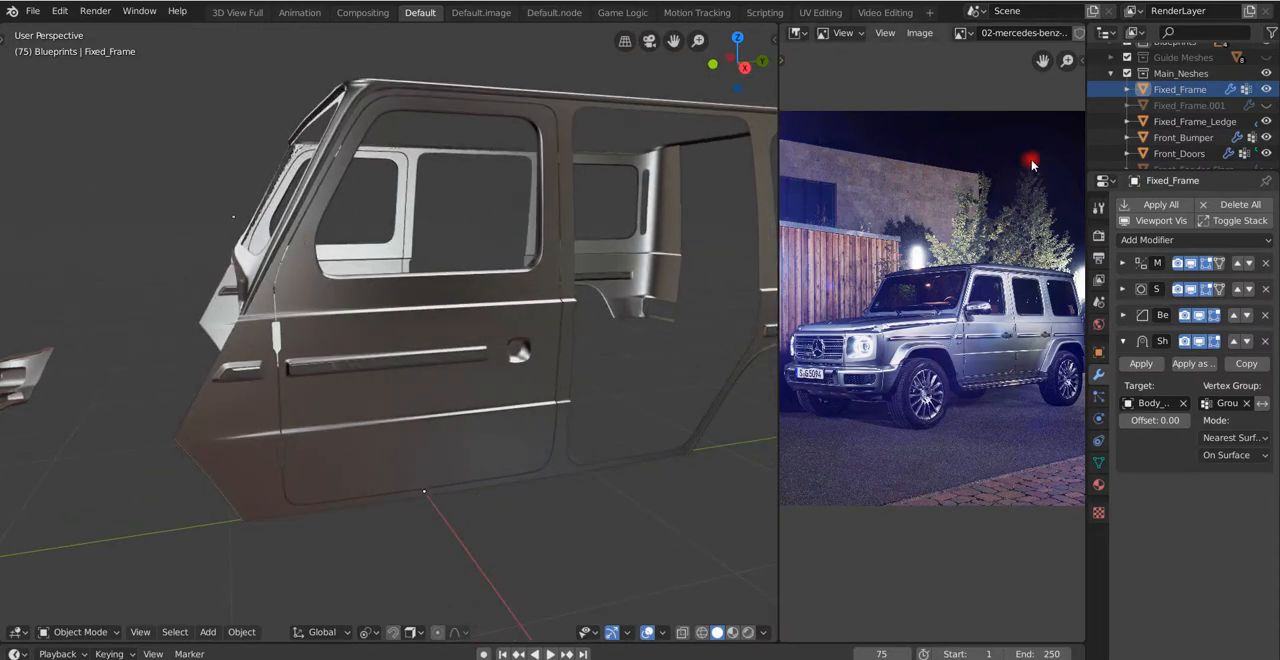
scroll("down", 3)
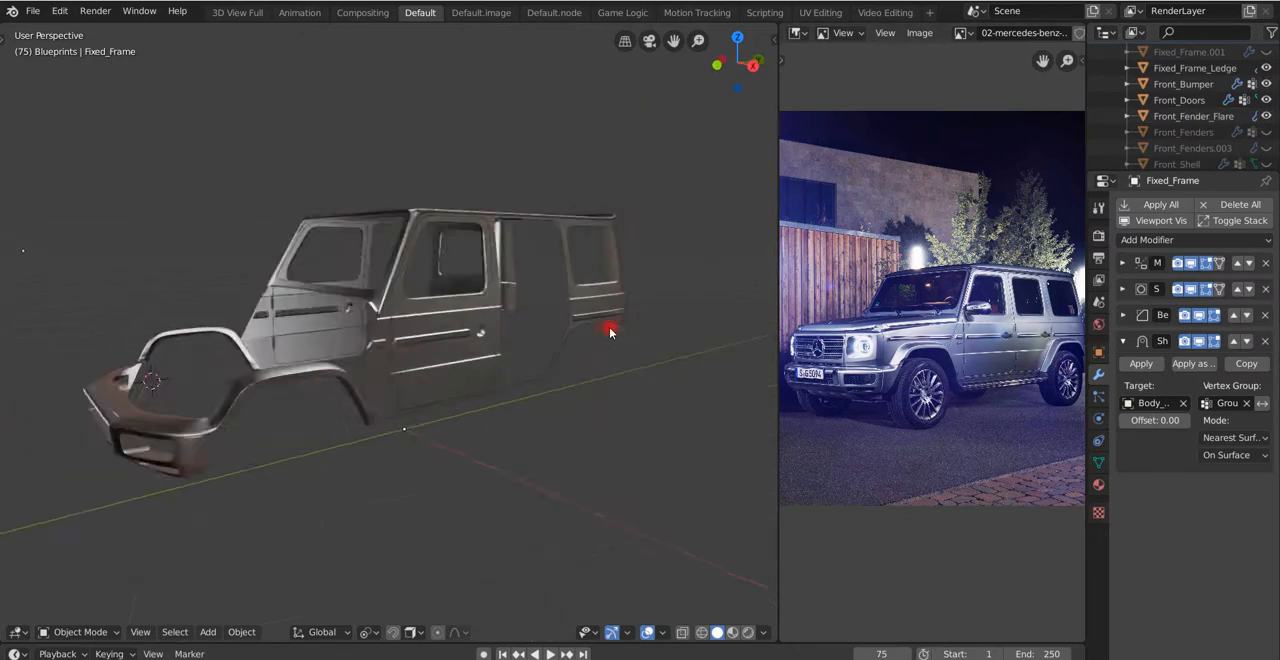
left_click_drag(610, 332, 497, 394)
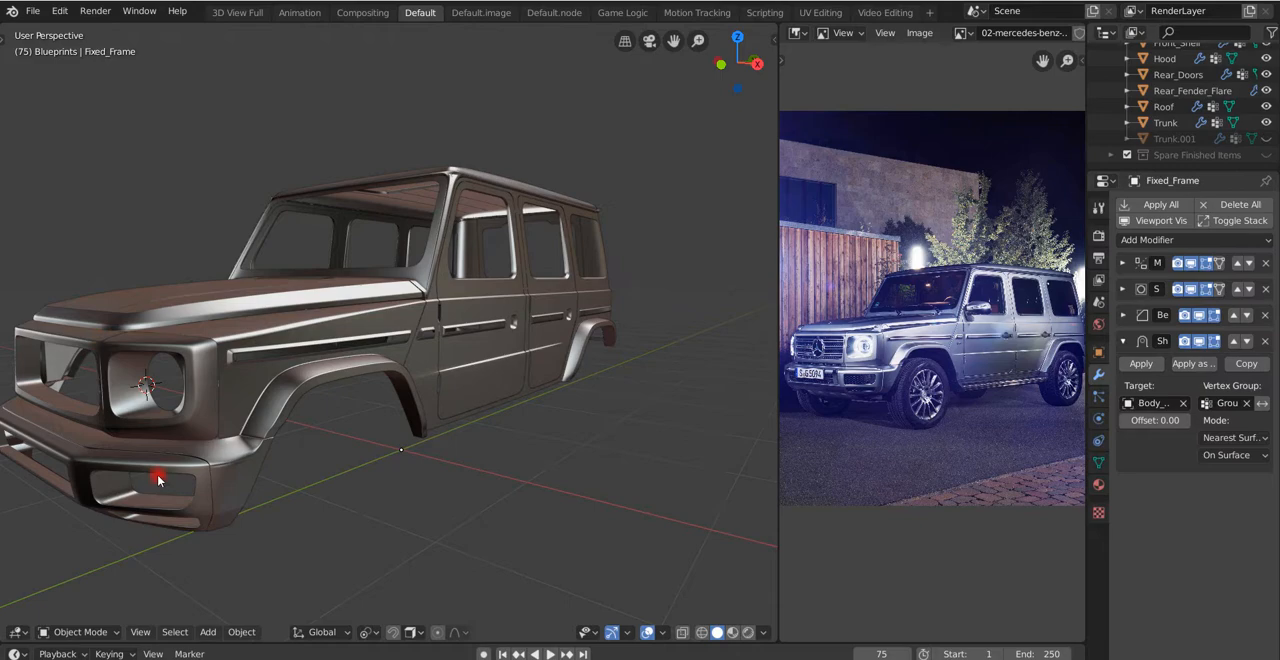
- Back away and orbit to view the whole body shell from the front-left, slightly above
left_click_drag(157, 481, 209, 415)
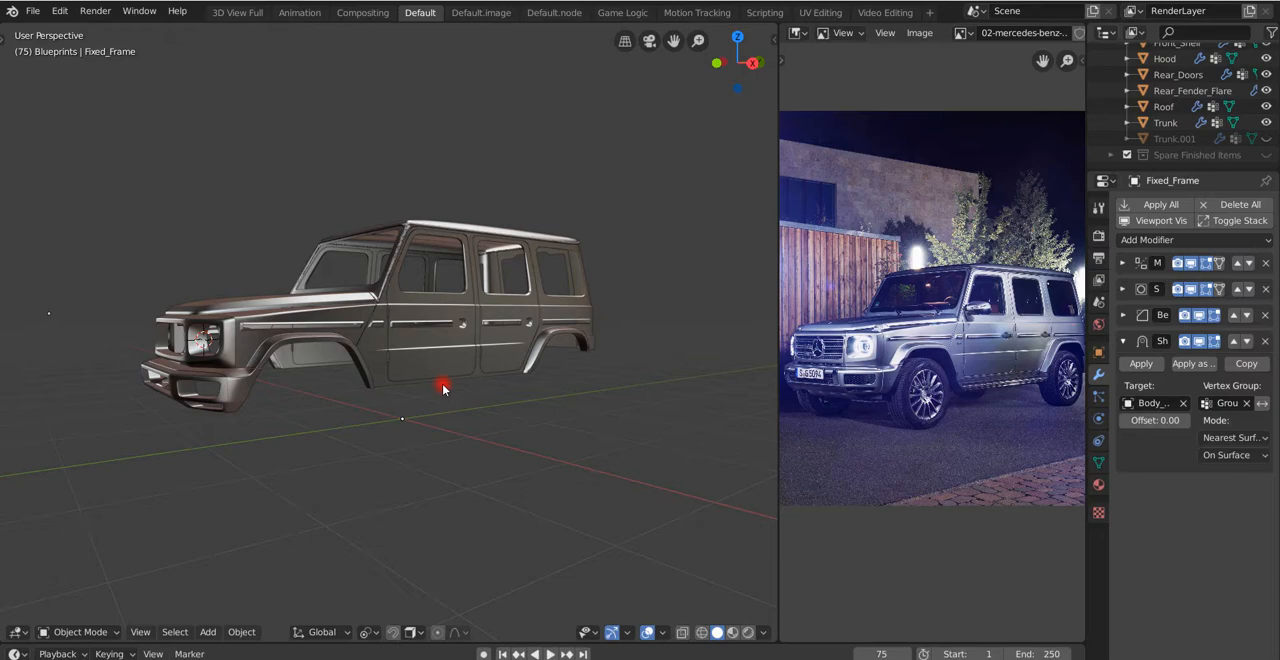
mouse_move(445, 390)
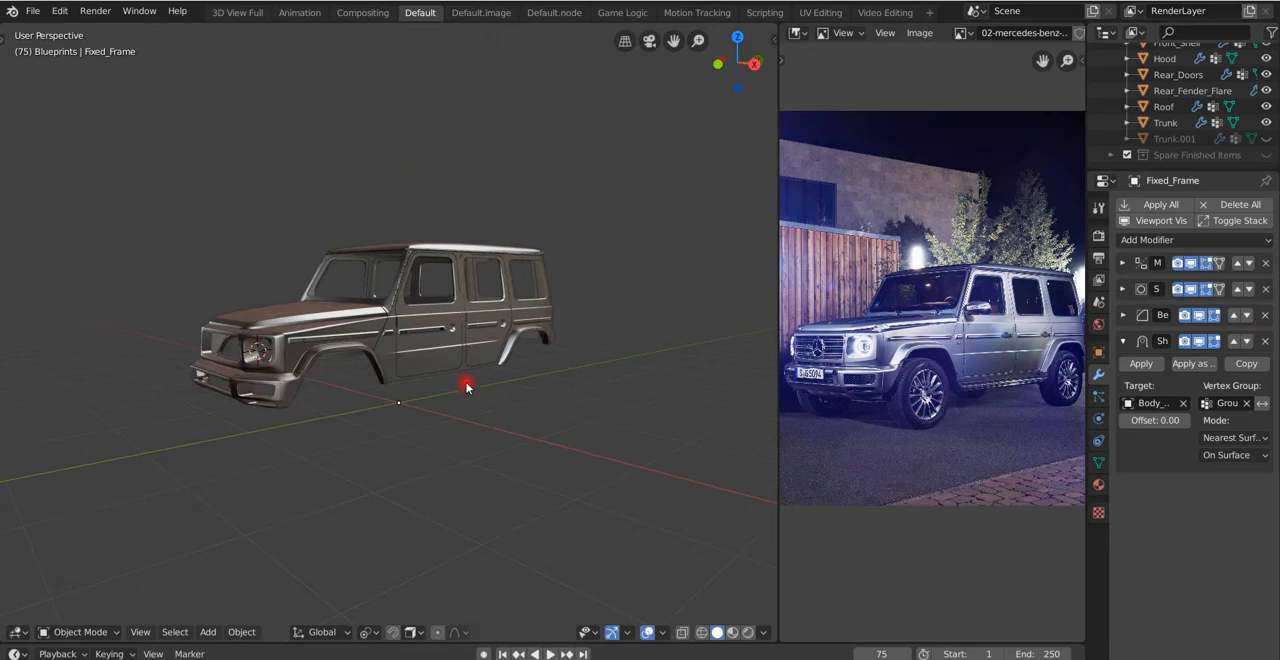
left_click_drag(465, 387, 437, 400)
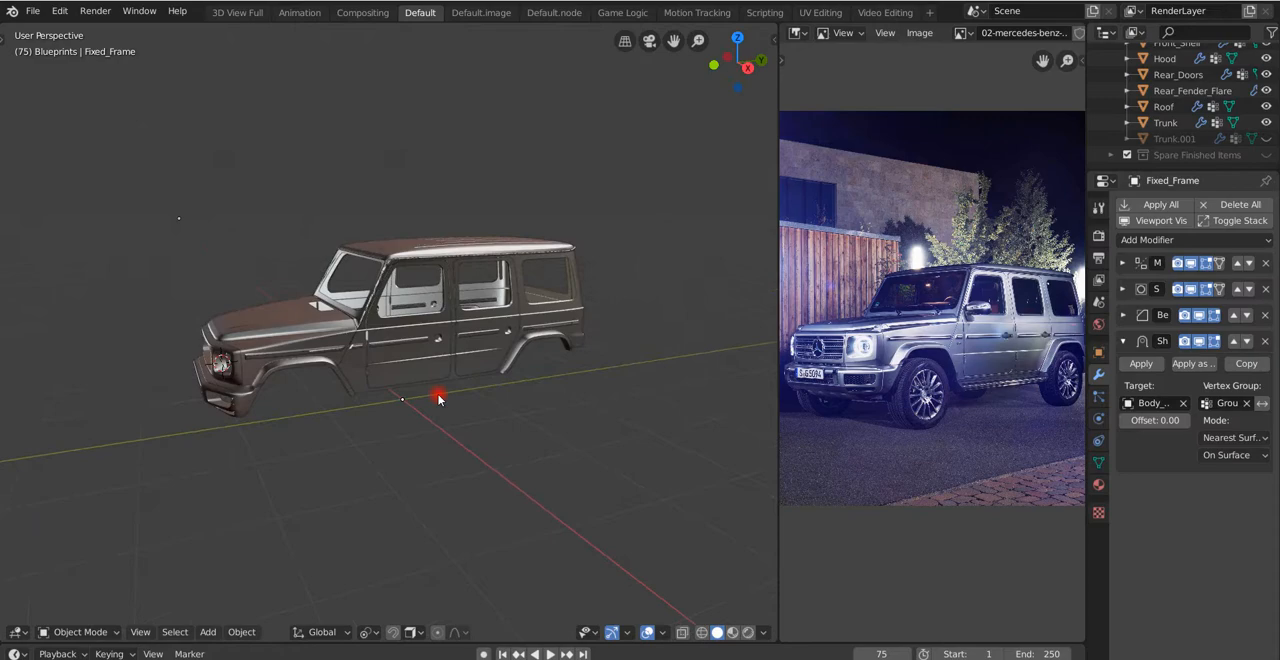